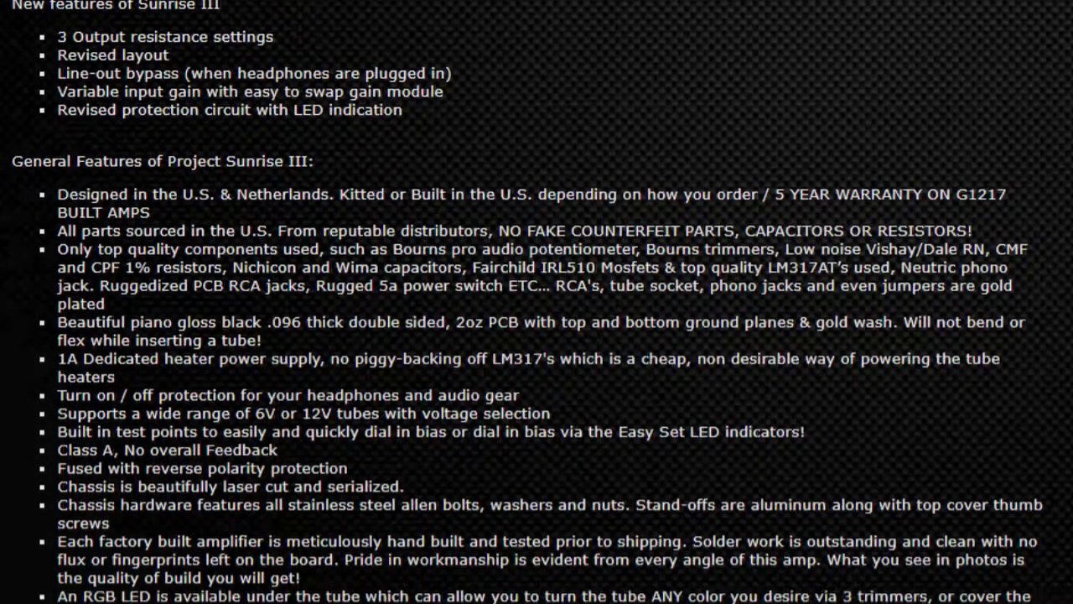
pyautogui.scroll(-3)
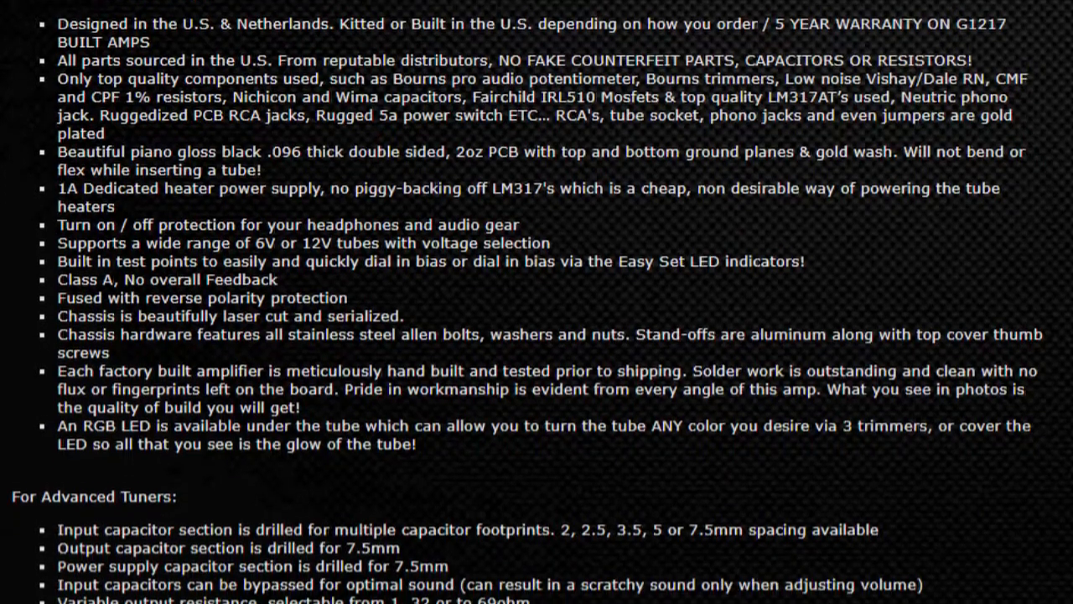
pyautogui.scroll(-3)
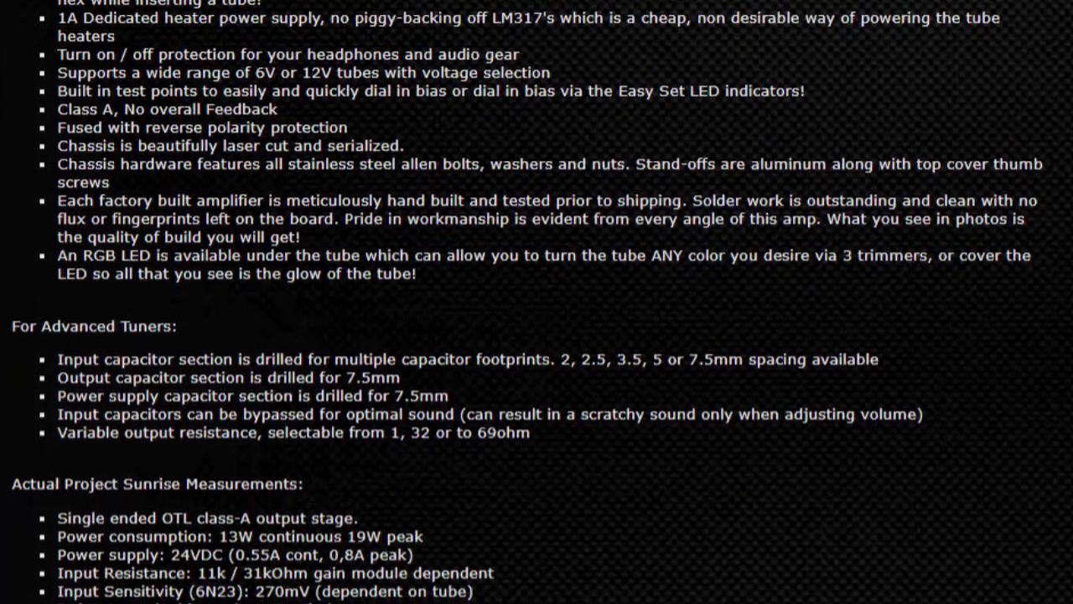
pyautogui.scroll(-3)
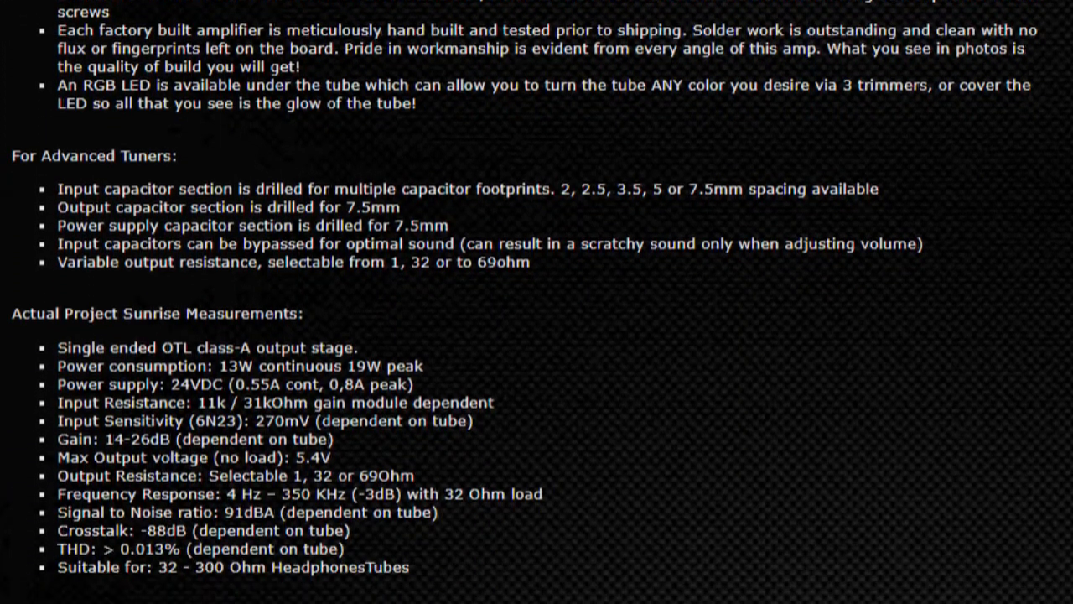
pyautogui.scroll(-3)
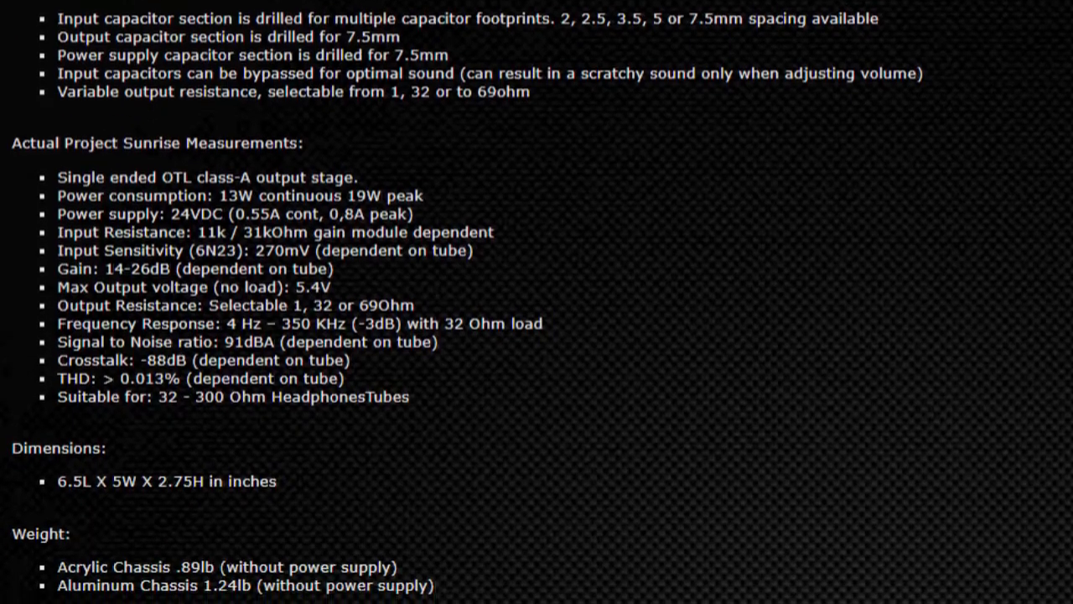